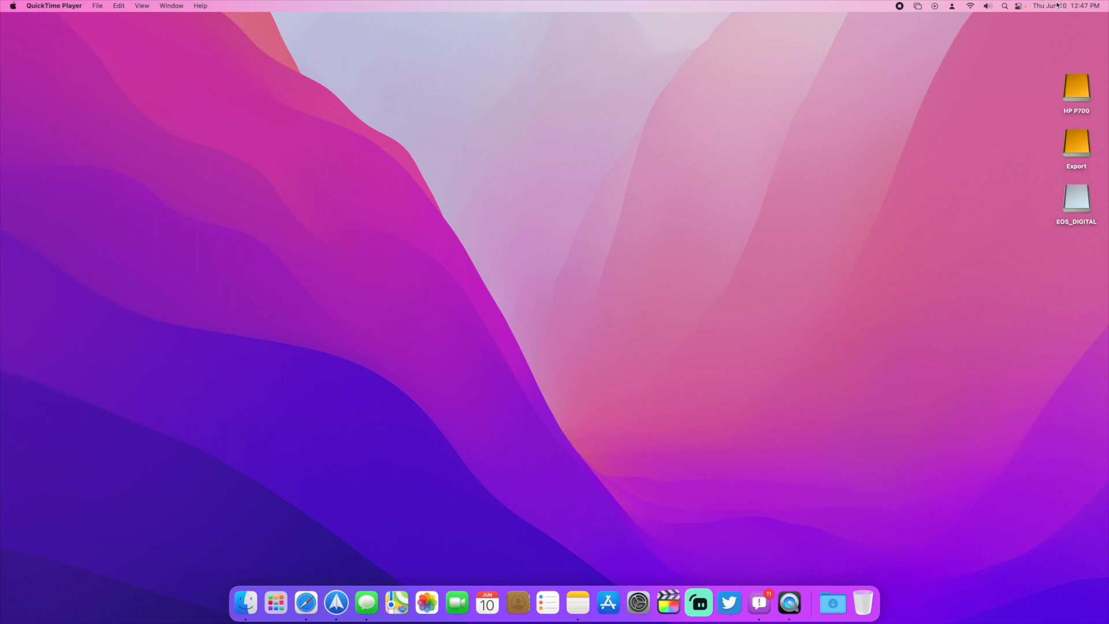
mouse_move(805, 307)
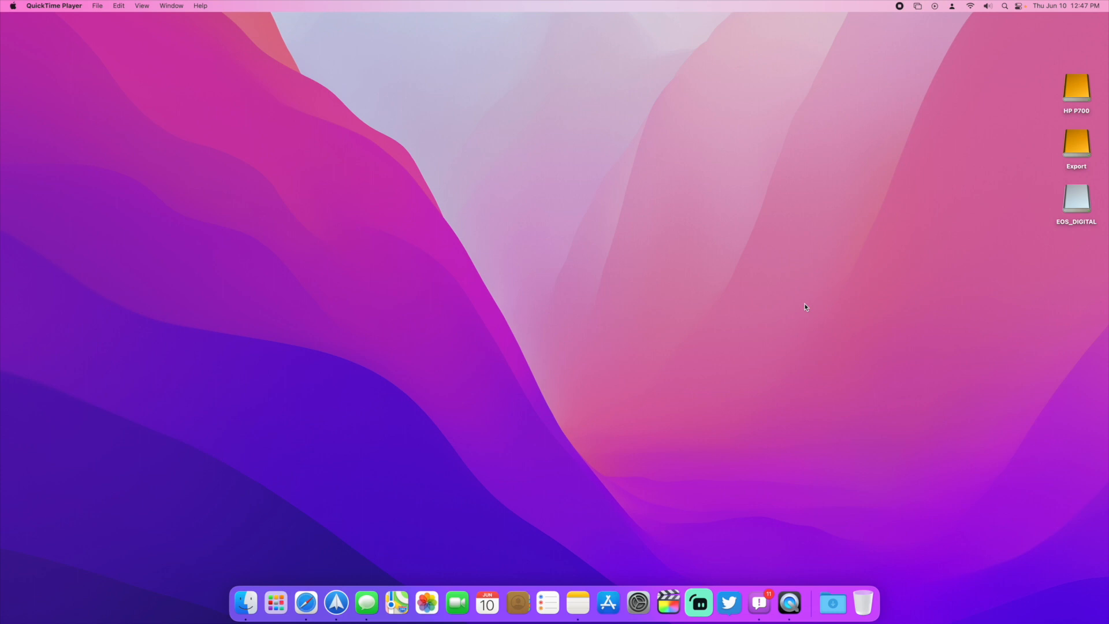
mouse_move(305, 604)
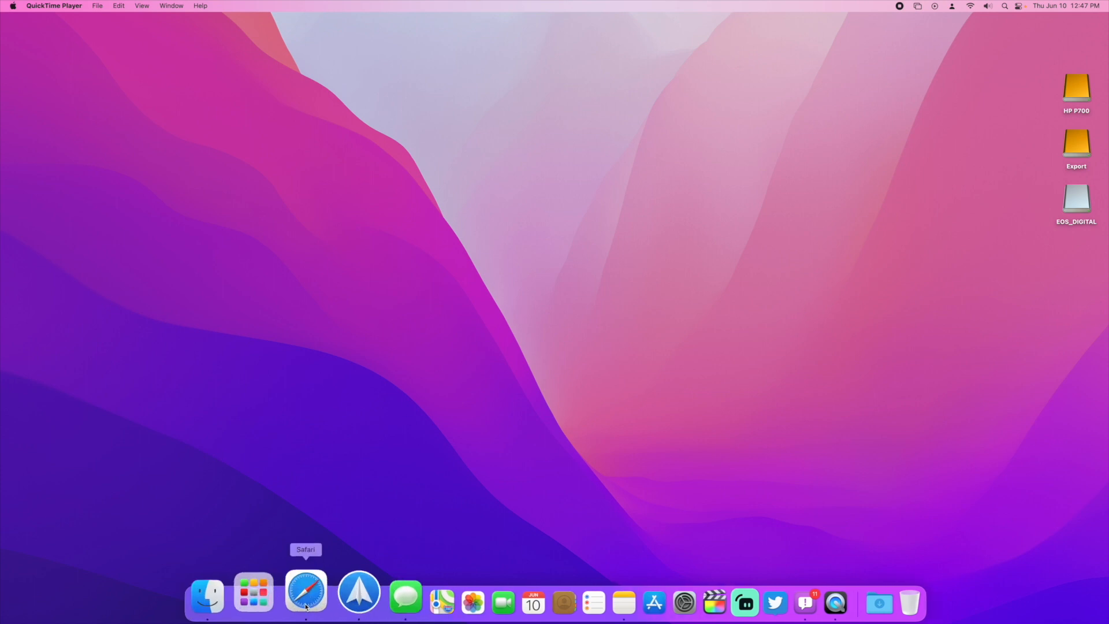
left_click(305, 594)
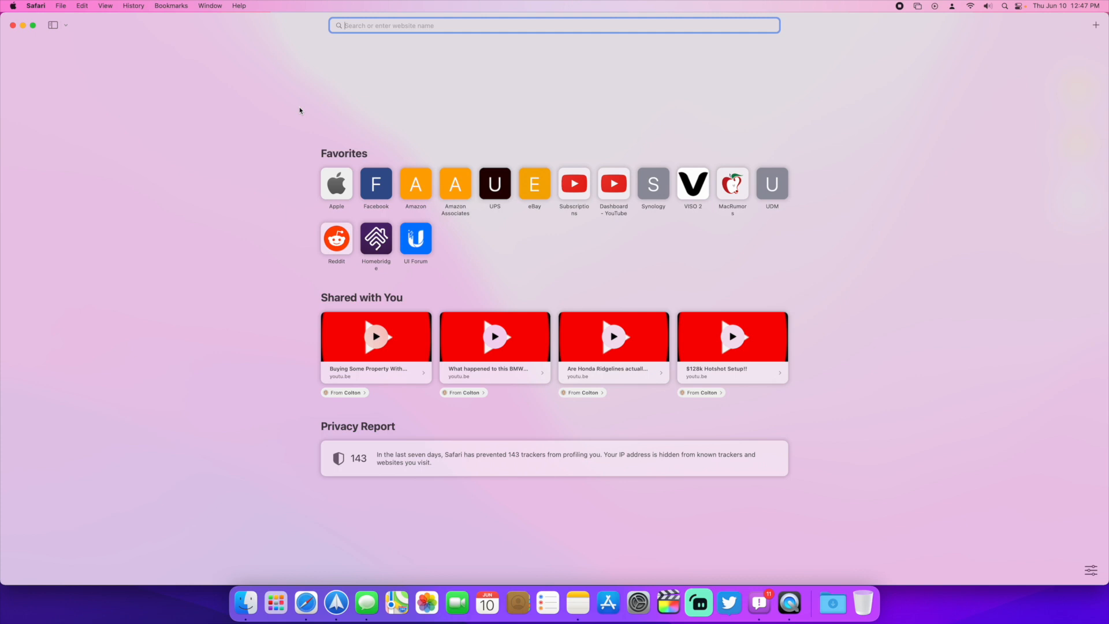
mouse_move(182, 107)
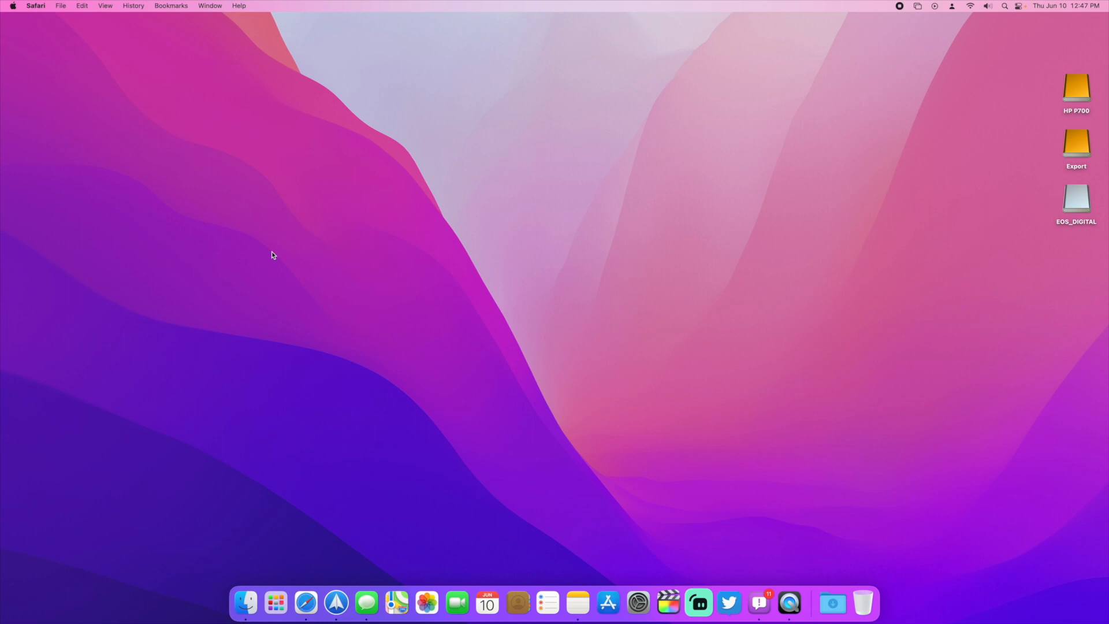
mouse_move(203, 340)
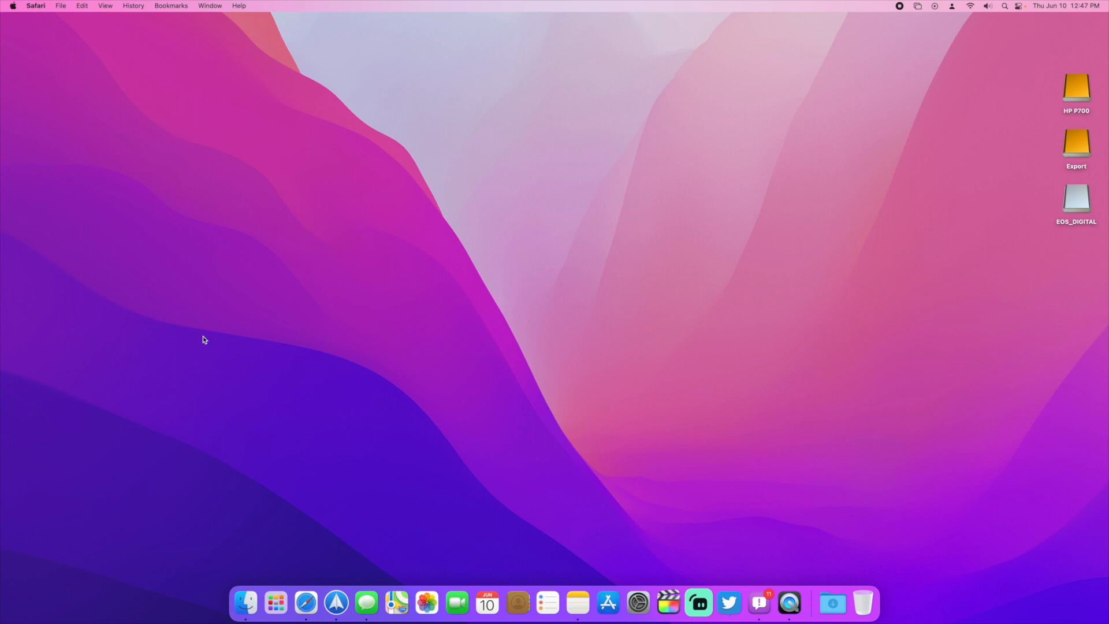
mouse_move(379, 339)
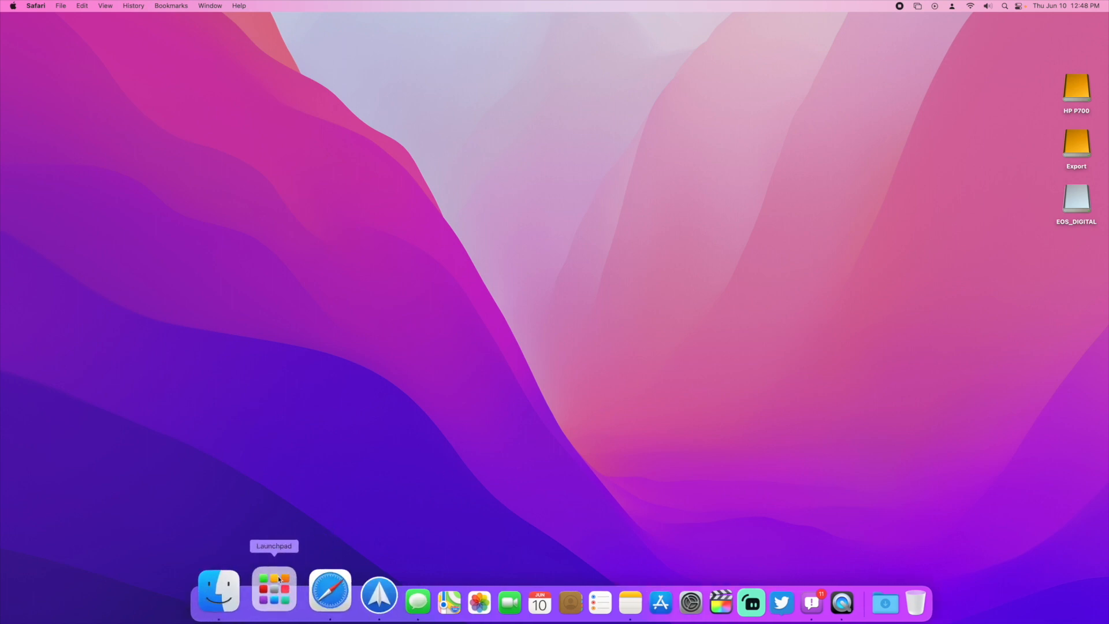
left_click(219, 589)
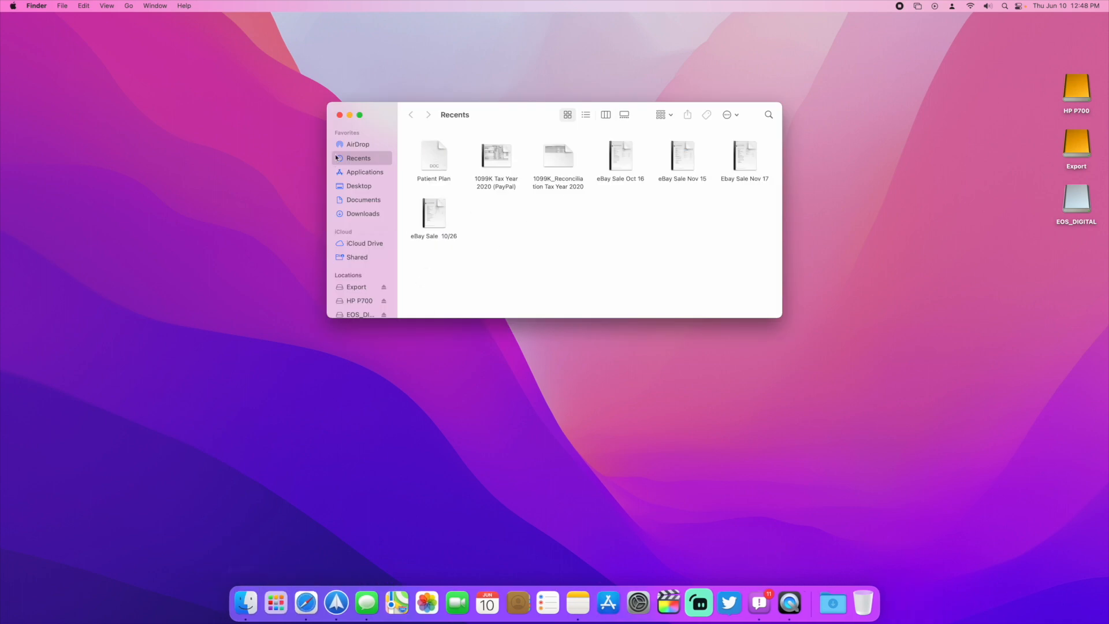
left_click(339, 115)
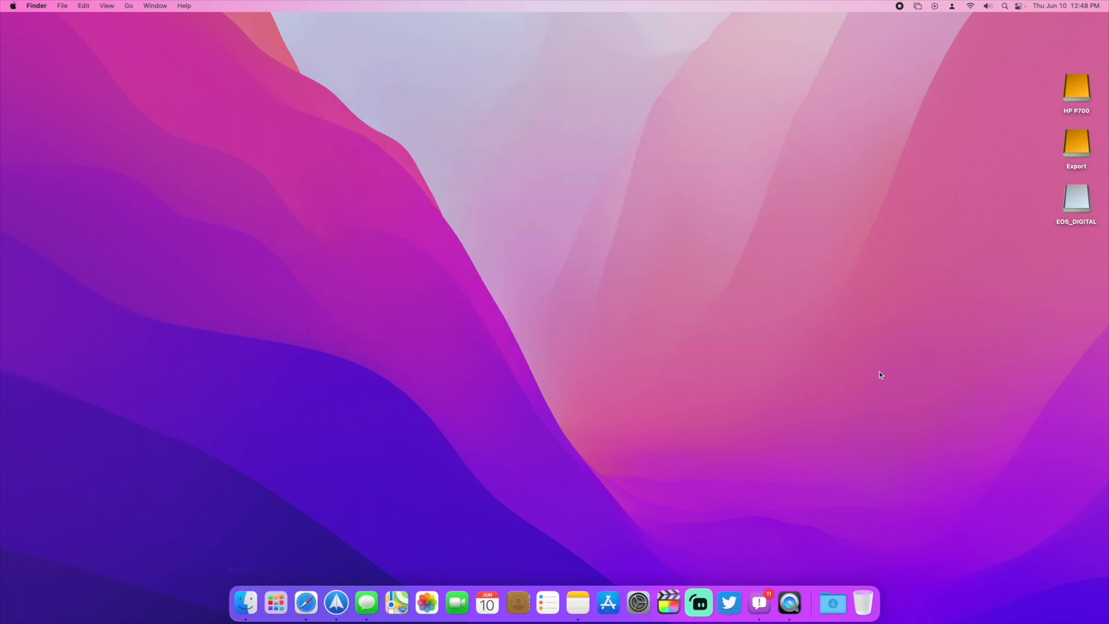